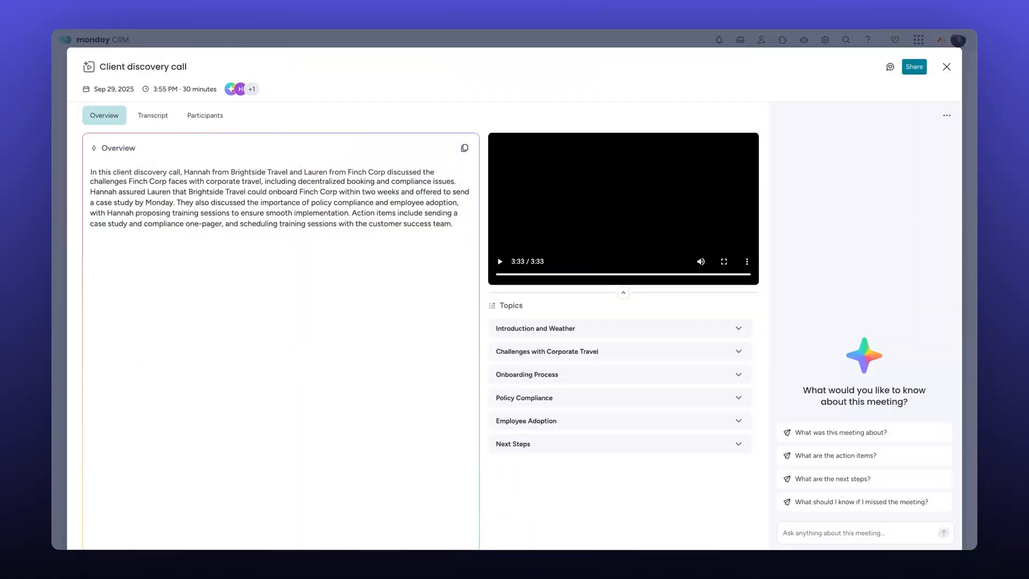
Close the Client discovery call summary to return to the monday CRM home page
click(153, 116)
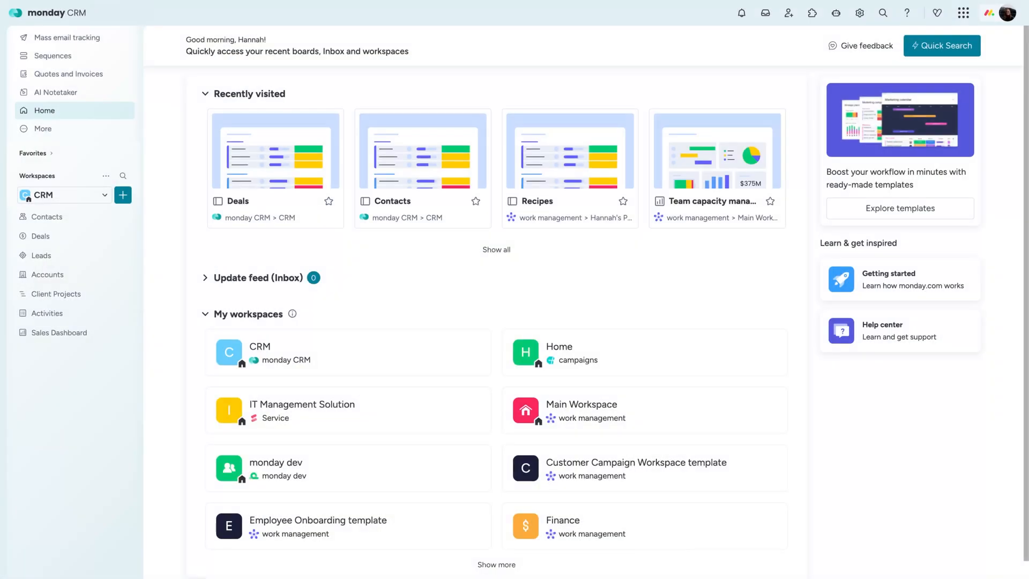
Launch the AI Notetaker from the sidebar and get started past the welcome dialog
click(54, 92)
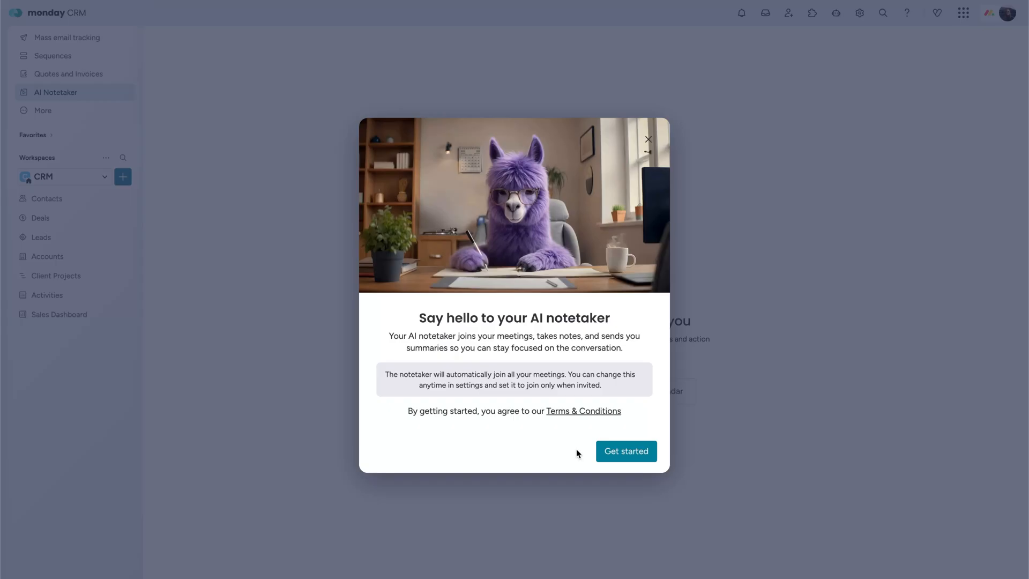
click(626, 451)
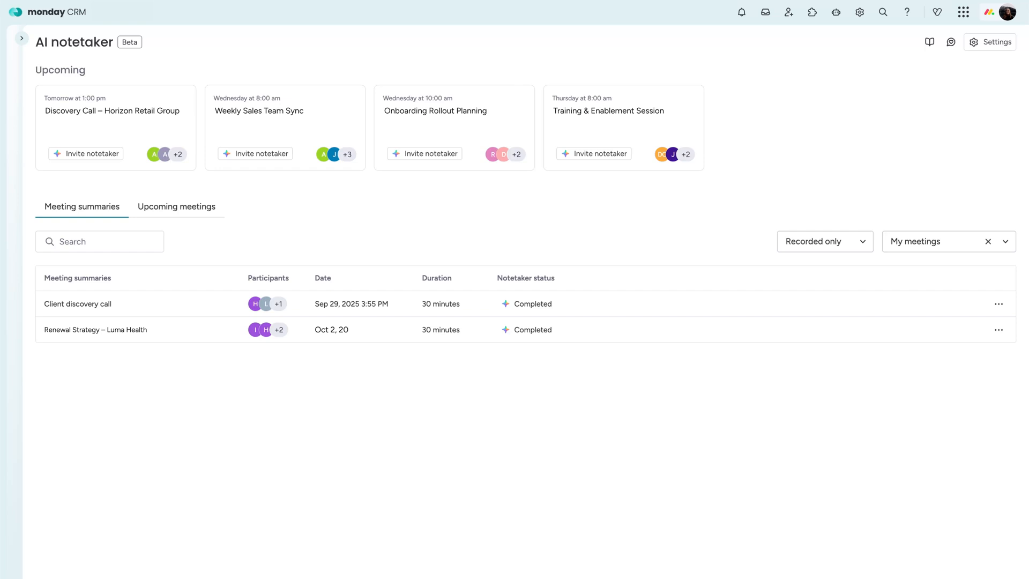
Invite the notetaker to the Feature Launch Debrief from the Upcoming meetings list
click(176, 207)
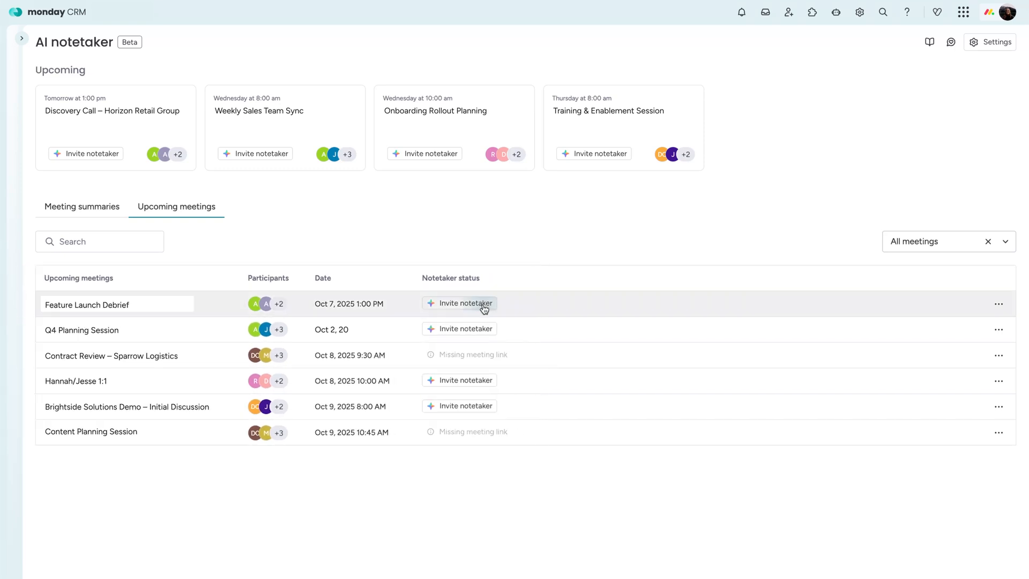
click(459, 302)
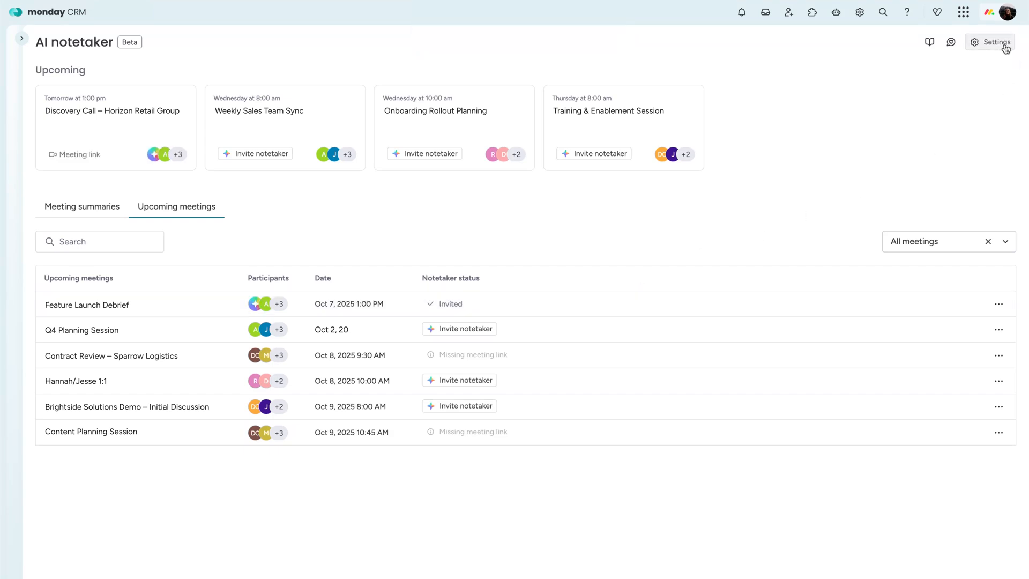
Enable 'Auto-invite to meetings you create' in the notetaker's personal settings
click(997, 42)
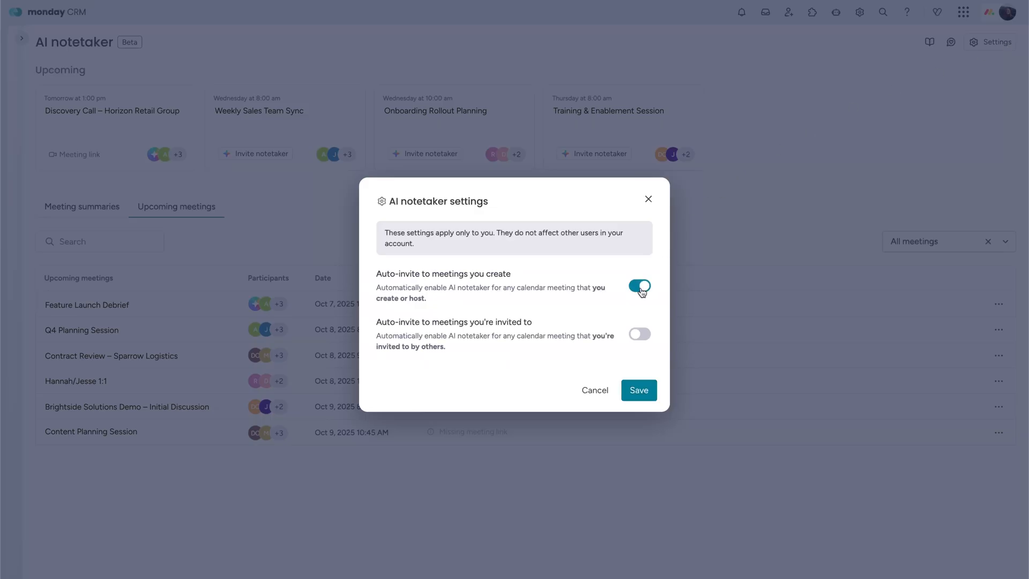
click(640, 334)
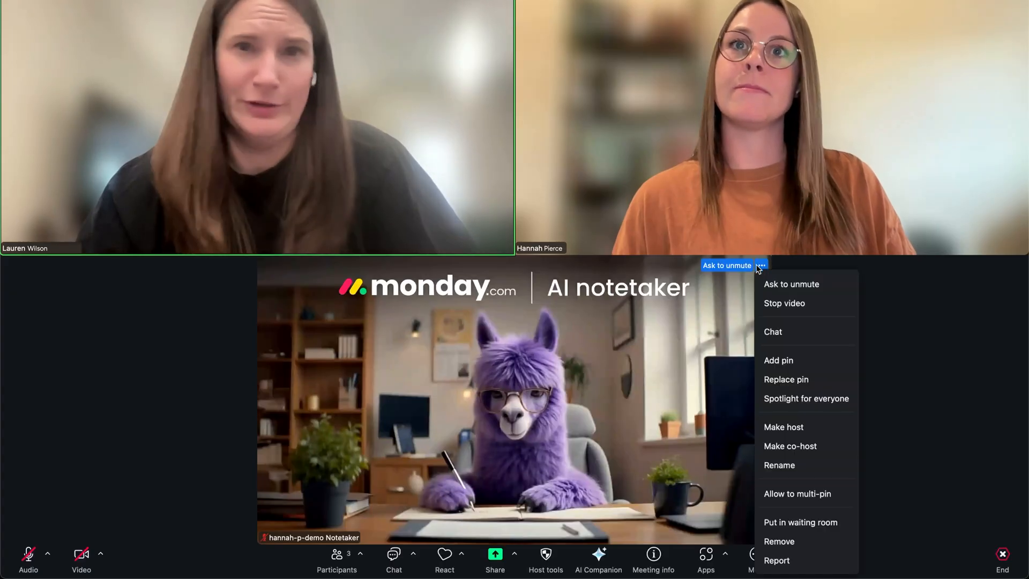
Remove the monday.com AI notetaker participant from the ongoing Zoom call
click(778, 542)
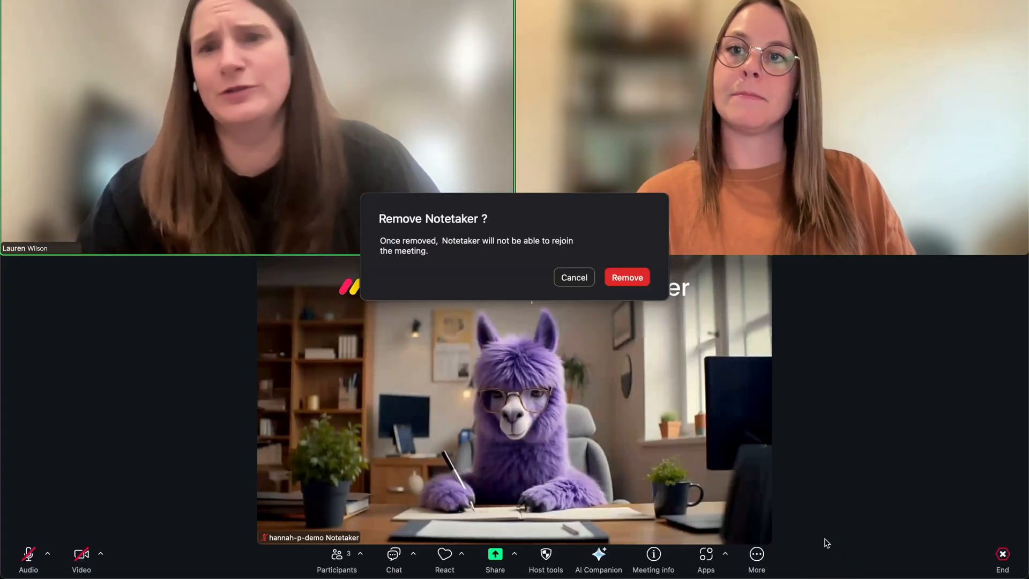
click(627, 276)
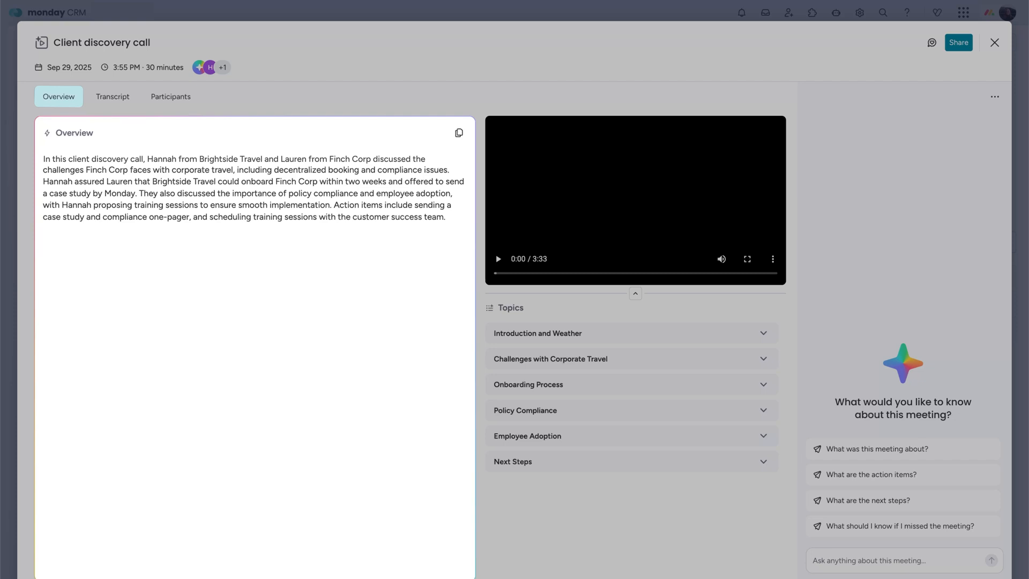
click(112, 97)
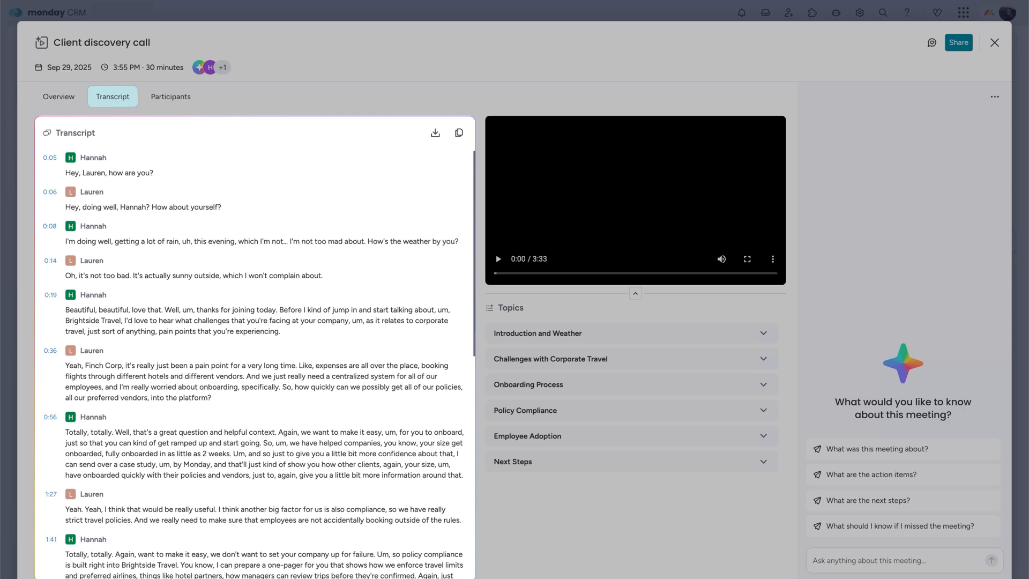
click(170, 96)
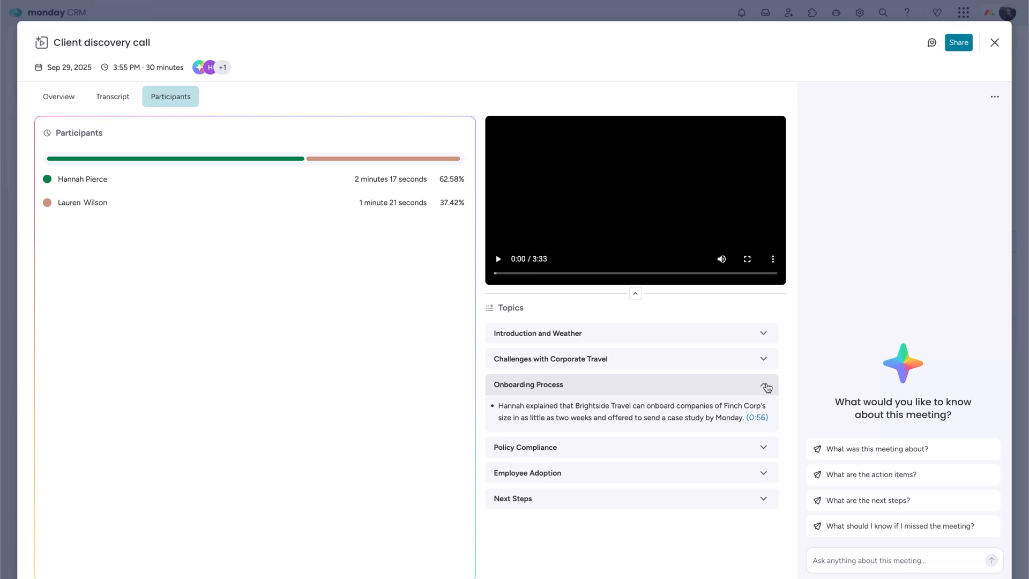
Expand the Onboarding Process topic and jump the recording to 0:56
click(757, 417)
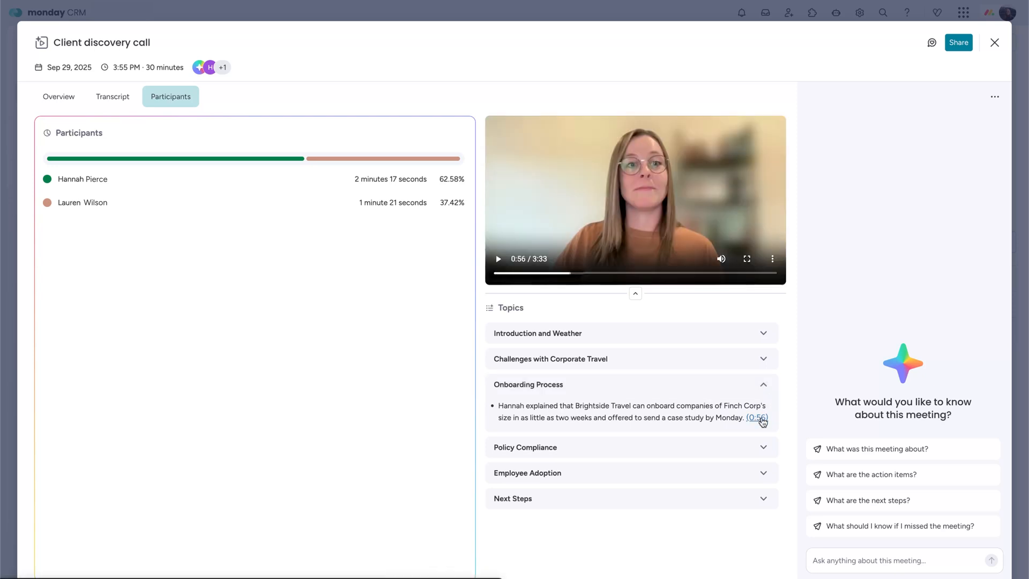
click(902, 449)
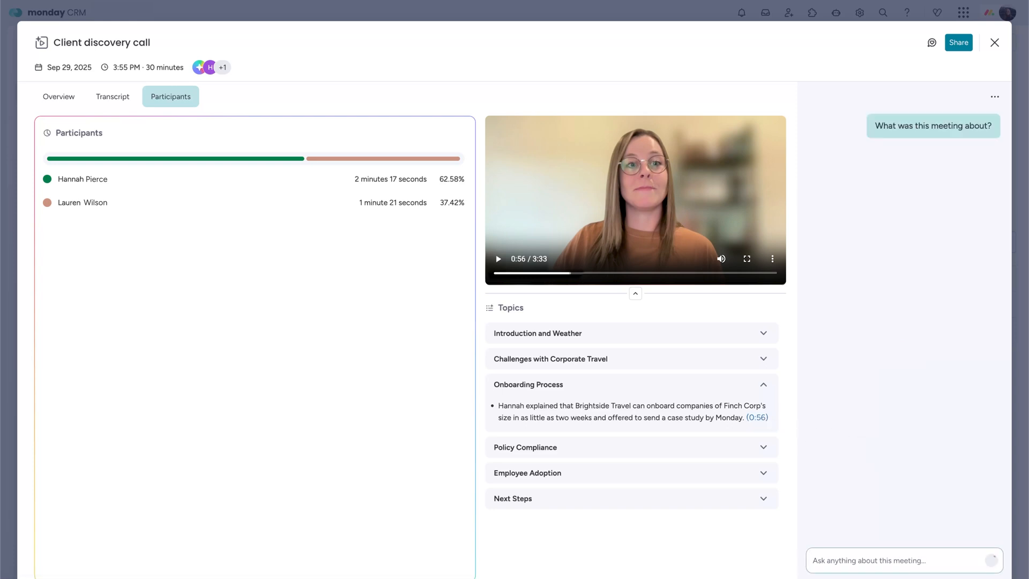
Ask the meeting assistant a next-steps question in the Ask anything box
text(What are m)
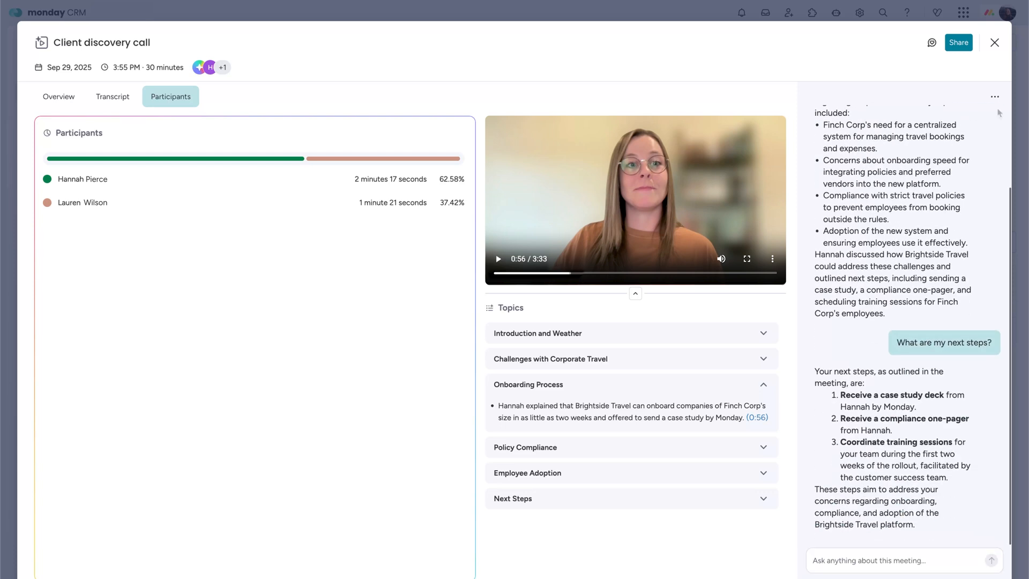
click(995, 96)
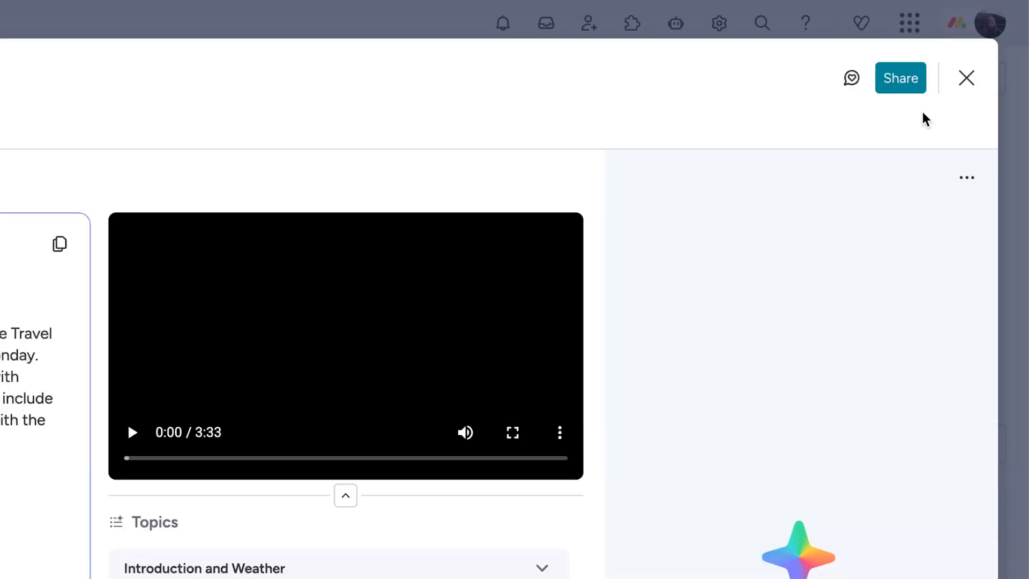
Copy the meeting's share link, keeping access limited to its participants
click(900, 77)
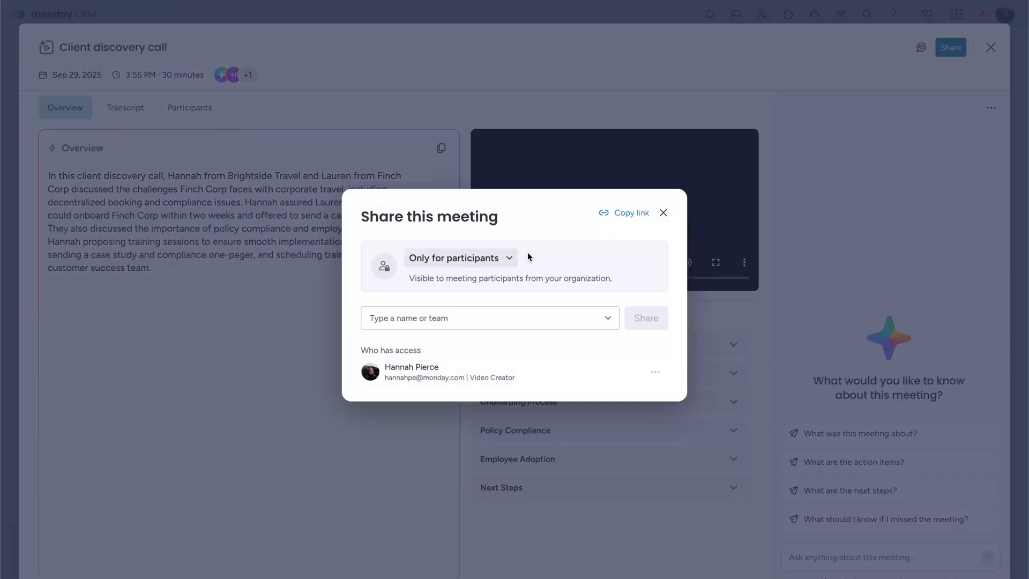
click(461, 257)
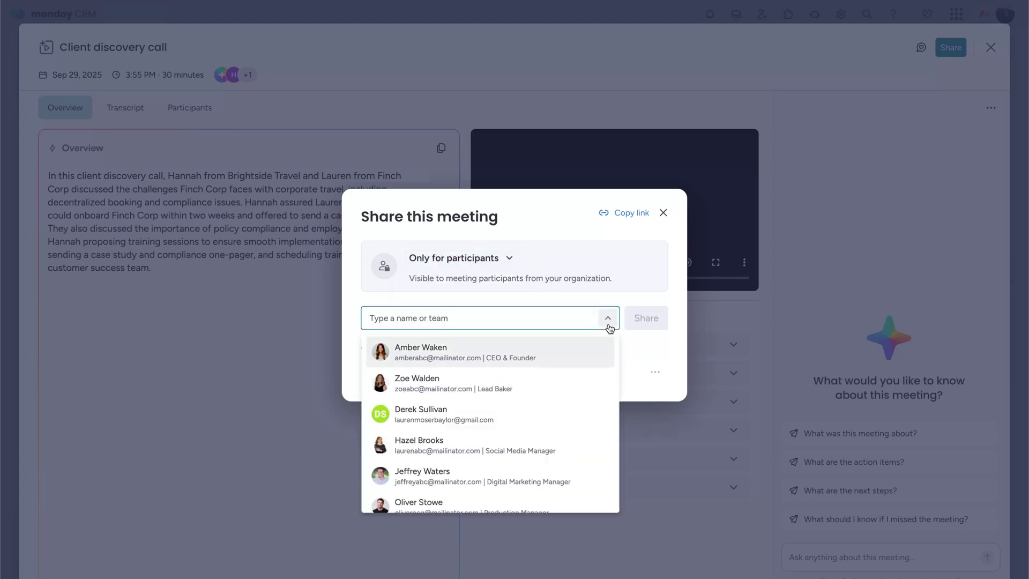
click(628, 213)
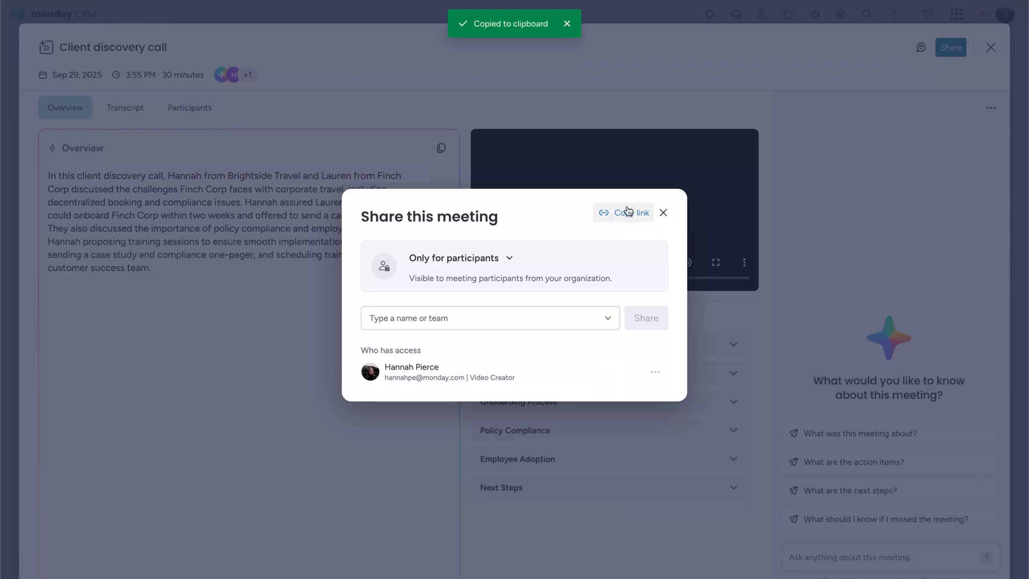